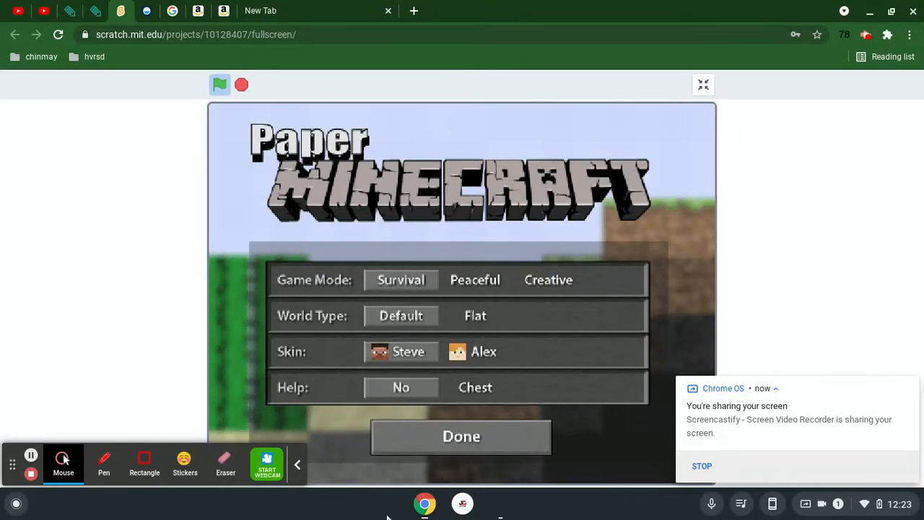
- Choose Survival game mode (after briefly picking Creative) and turn on Chest help
{"action": "left_click", "coordinate": [549, 279]}
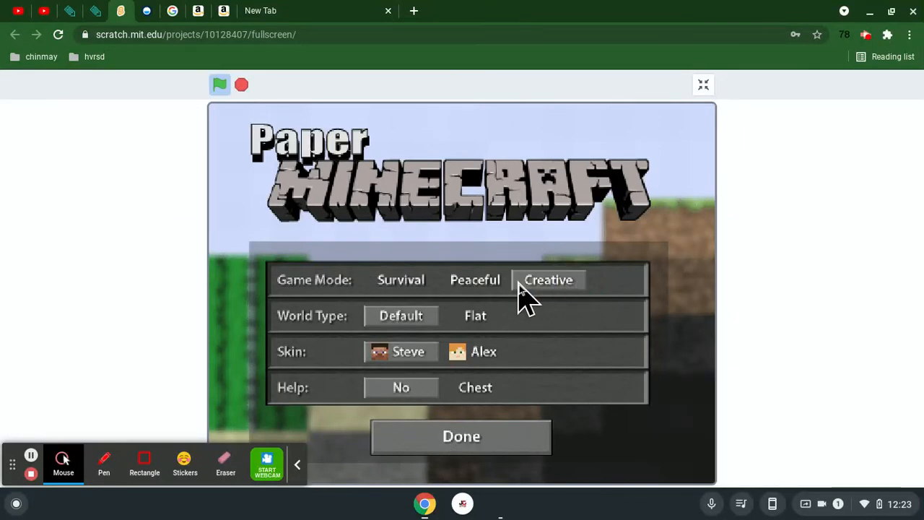
{"action": "left_click", "coordinate": [400, 280]}
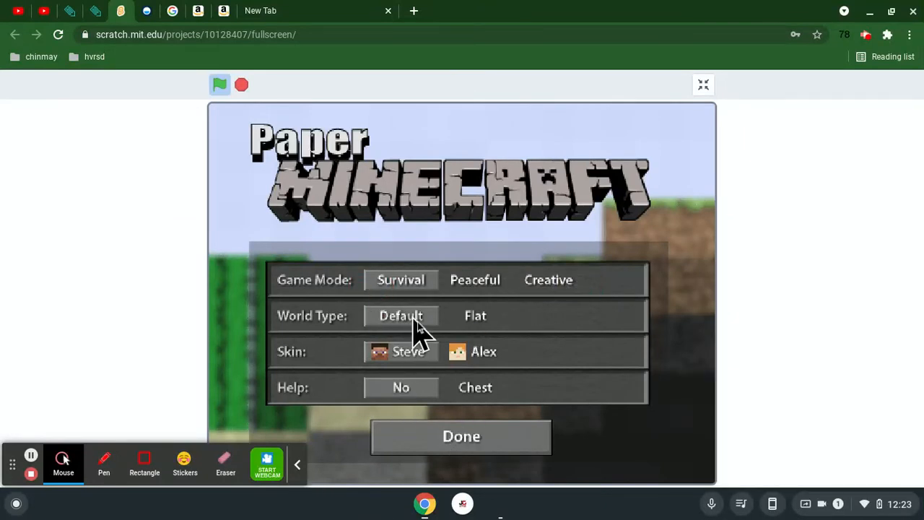
{"action": "left_click", "coordinate": [476, 387]}
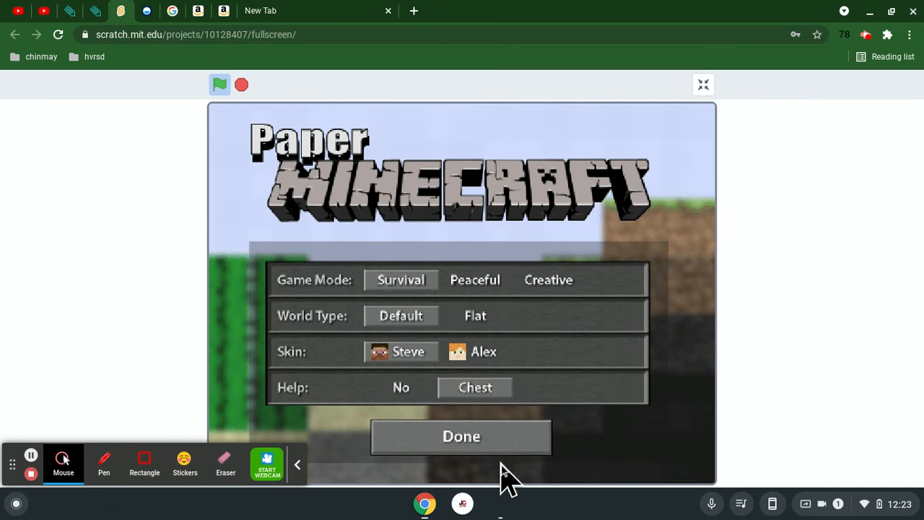
{"action": "mouse_move", "coordinate": [426, 441]}
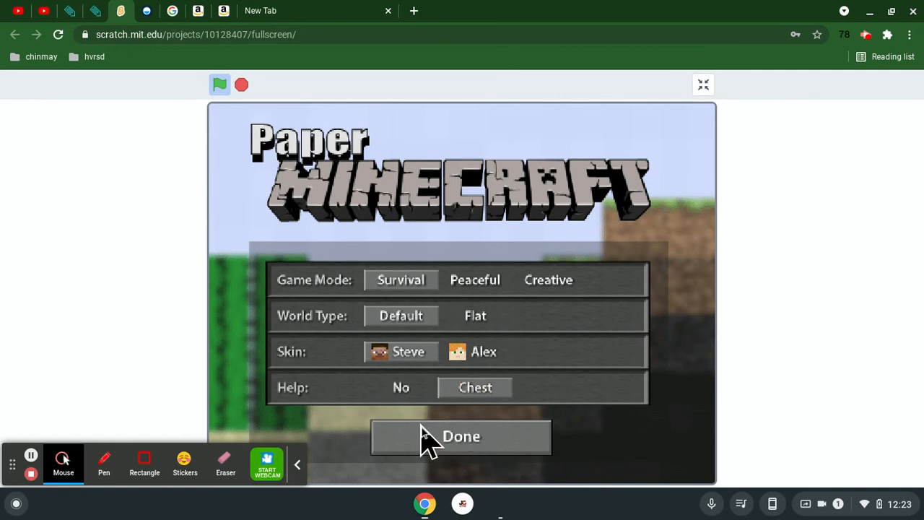
{"action": "mouse_move", "coordinate": [451, 405]}
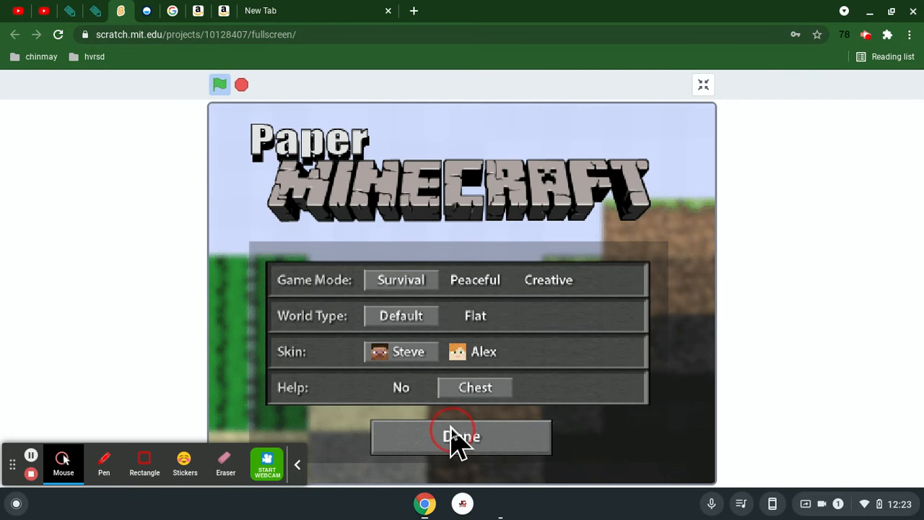
- Start the world and place a starter-chest item into an empty hotbar slot
{"action": "left_click", "coordinate": [461, 437]}
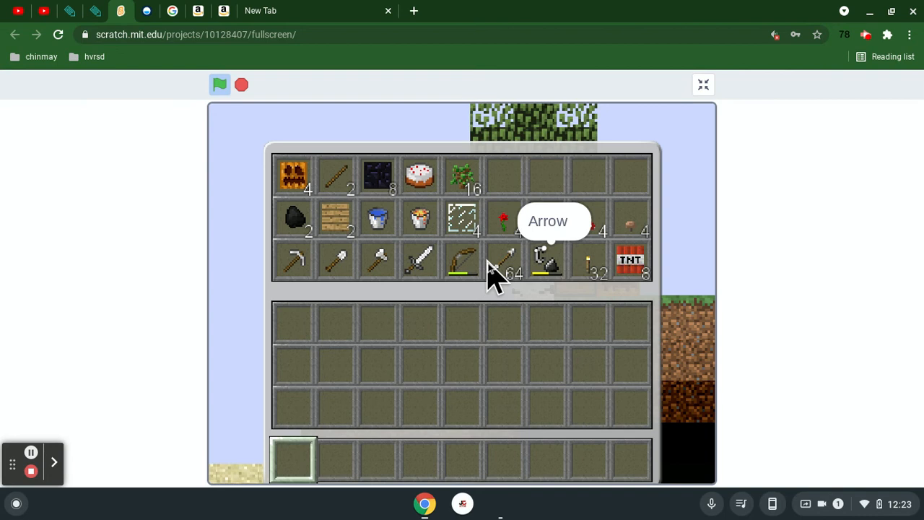
{"action": "mouse_move", "coordinate": [497, 278]}
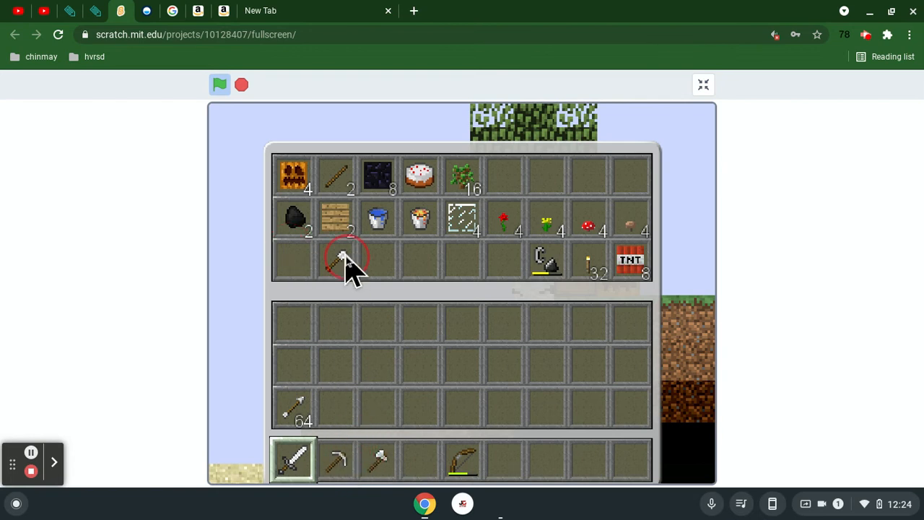
{"action": "mouse_move", "coordinate": [426, 458]}
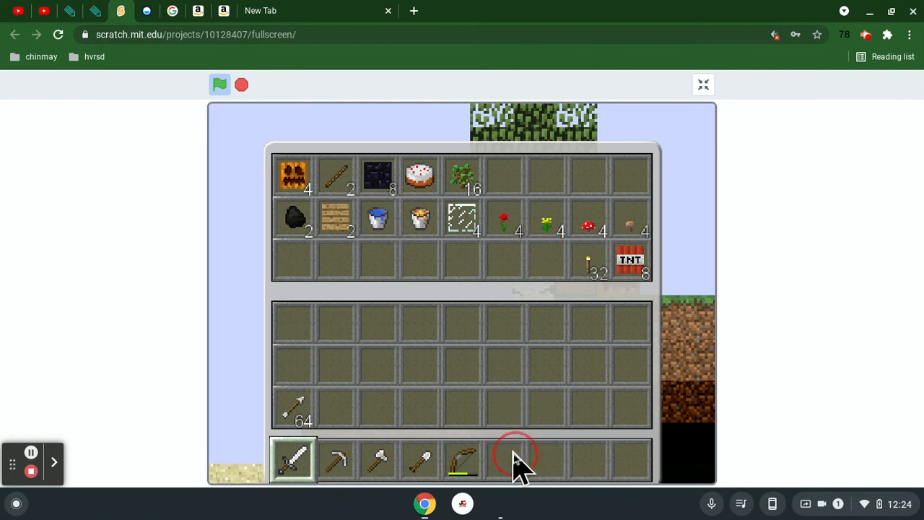
{"action": "left_click", "coordinate": [504, 461]}
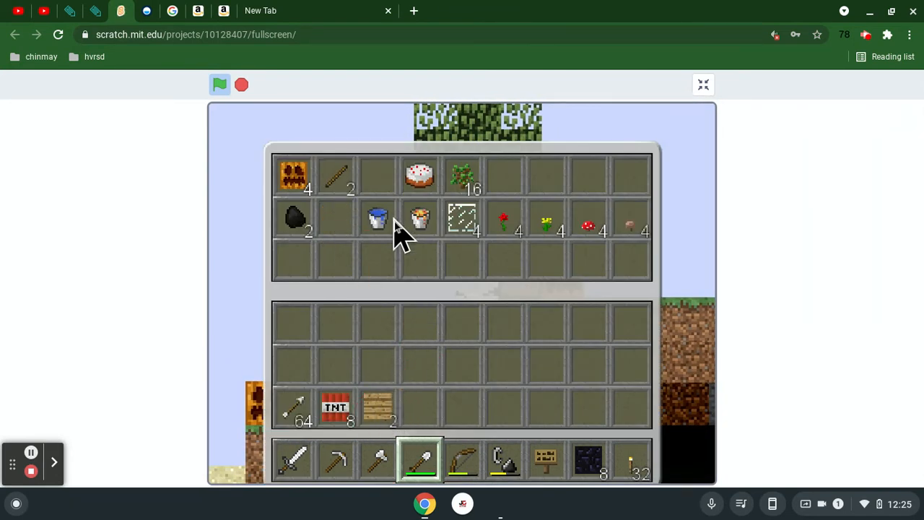
- Move the remaining chest items into the inventory, then drag a pumpkin toward the helmet slot
{"action": "left_click_drag", "start_coordinate": [378, 217], "coordinate": [420, 408]}
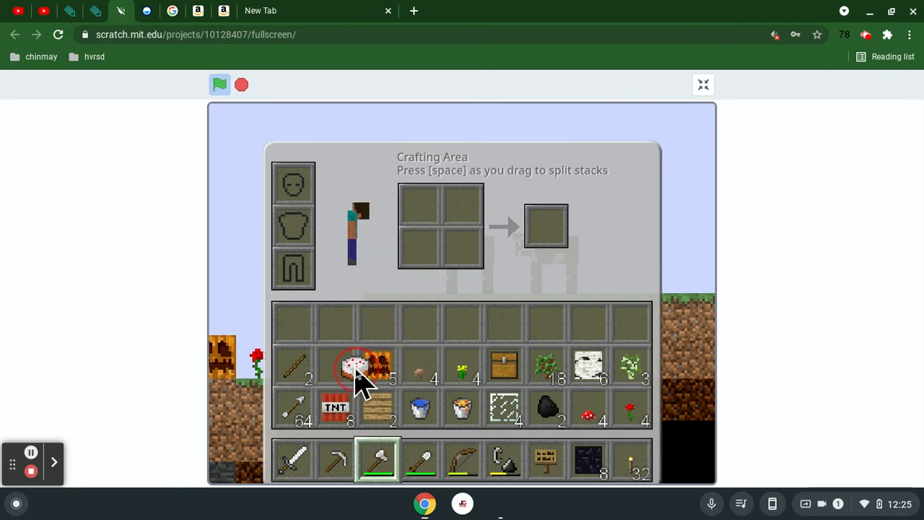
{"action": "left_click_drag", "start_coordinate": [361, 369], "coordinate": [426, 235]}
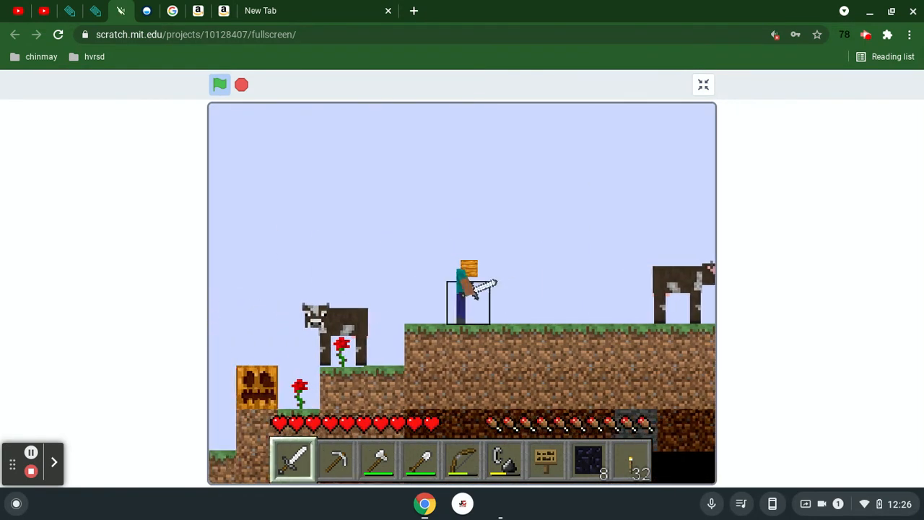
- Return to the world wearing the pumpkin helmet
{"action": "left_click", "coordinate": [376, 289]}
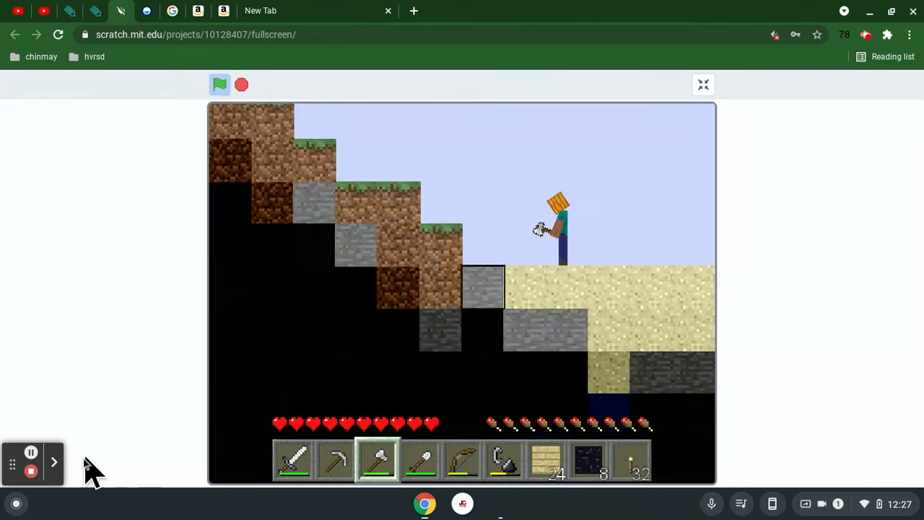
{"action": "mouse_move", "coordinate": [31, 462]}
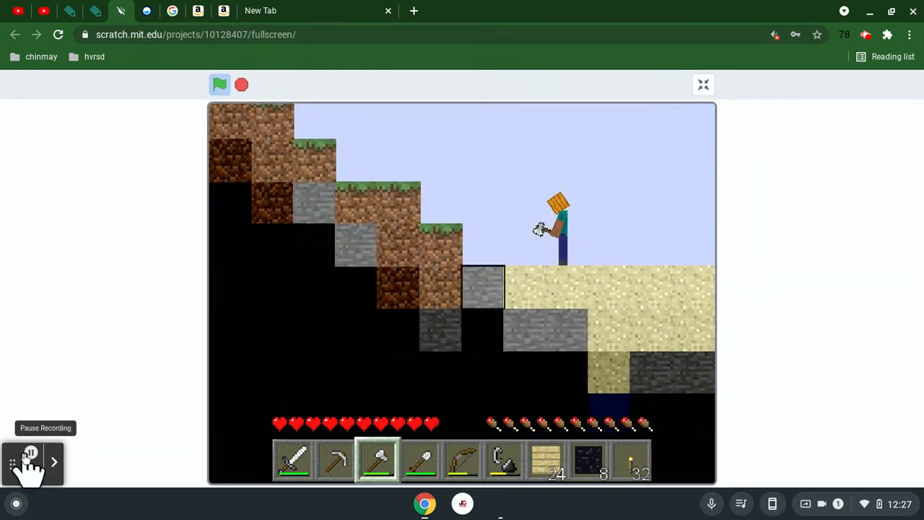